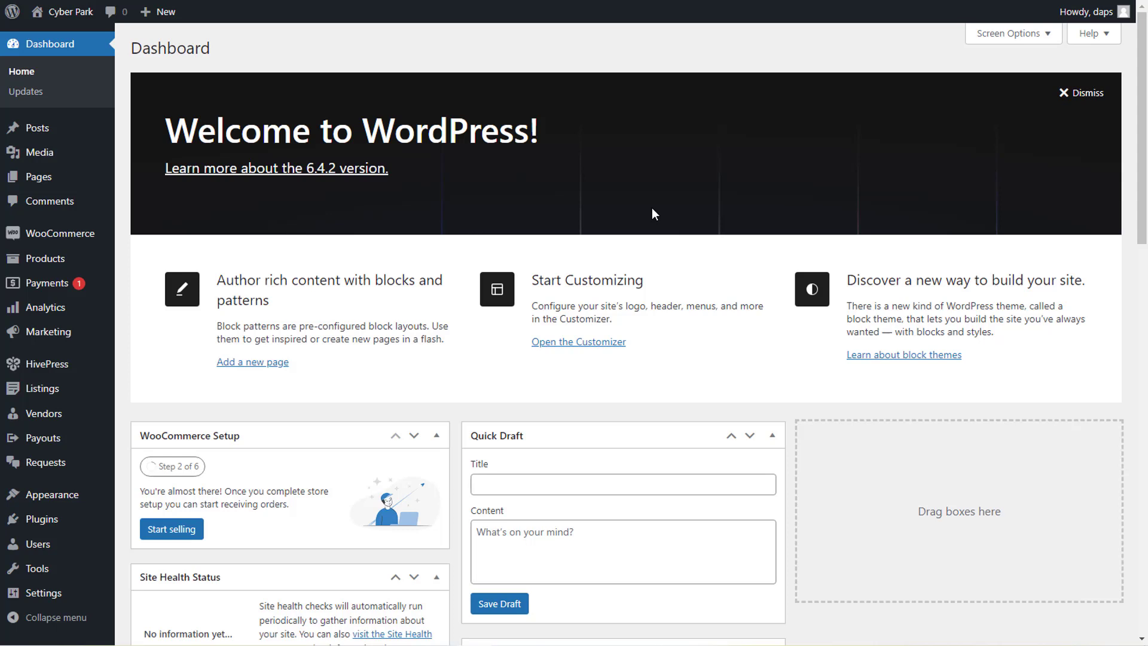
mouse_move(328, 501)
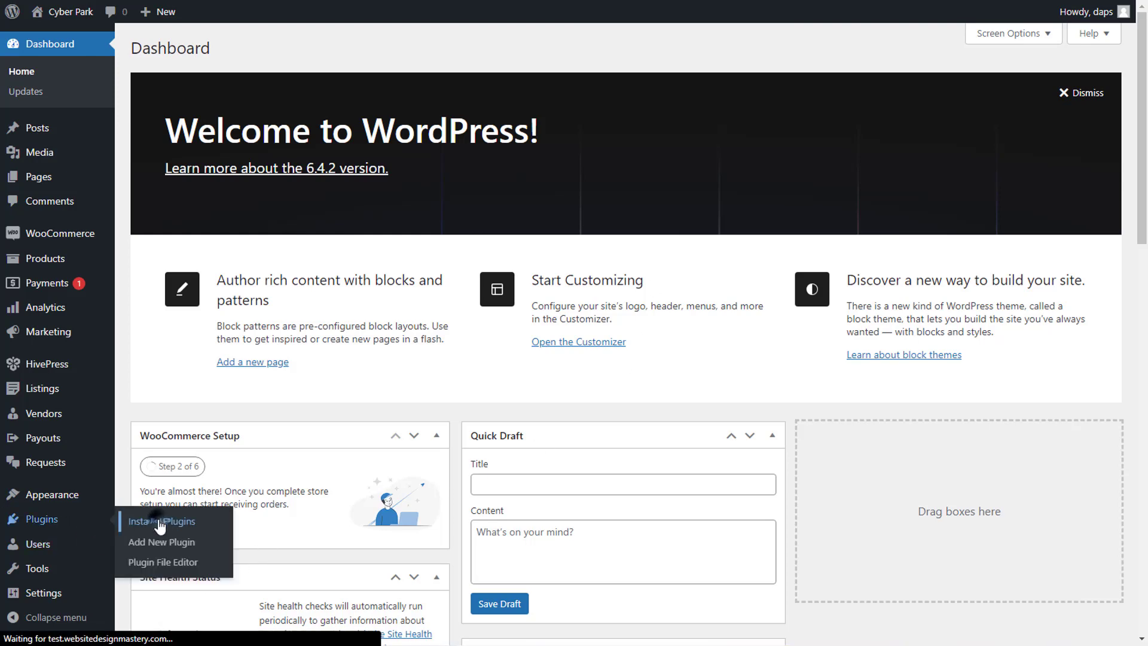
Go to the Installed Plugins list from the admin sidebar.
click(161, 521)
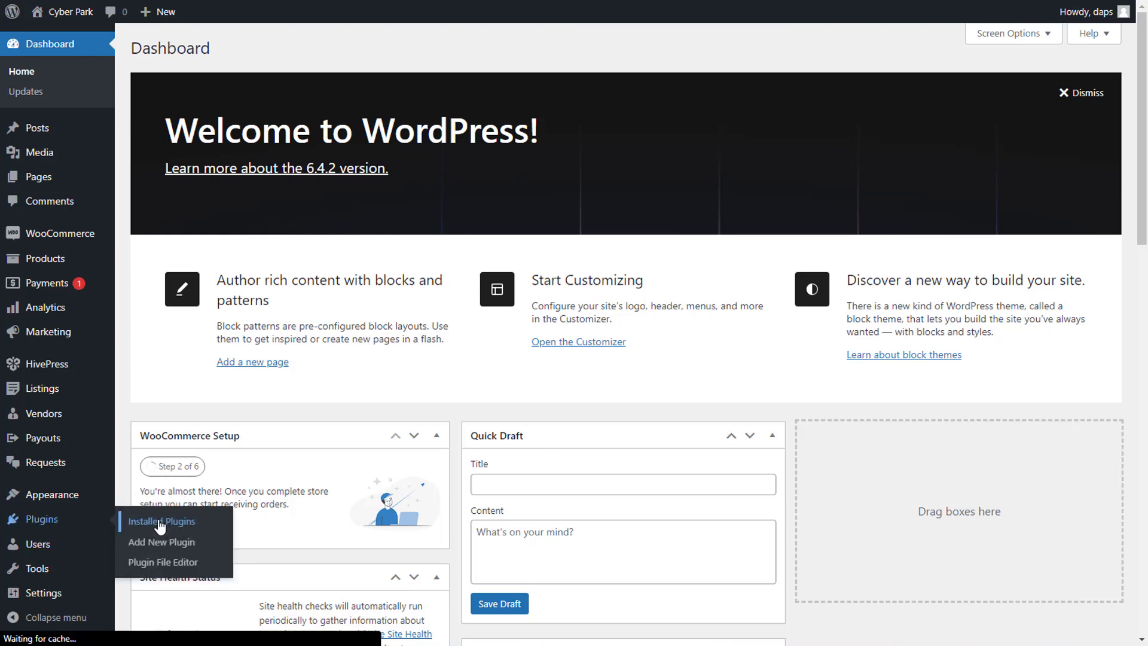
click(164, 520)
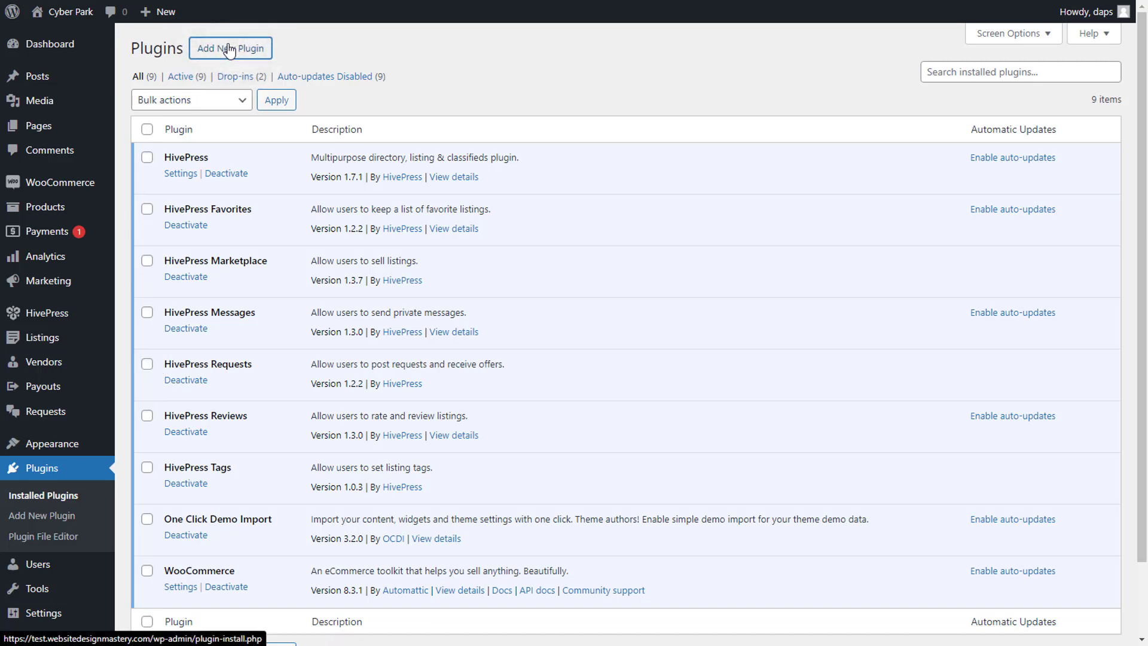
Search the plugin directory for 'Download Plugin' from Add New Plugin.
click(229, 48)
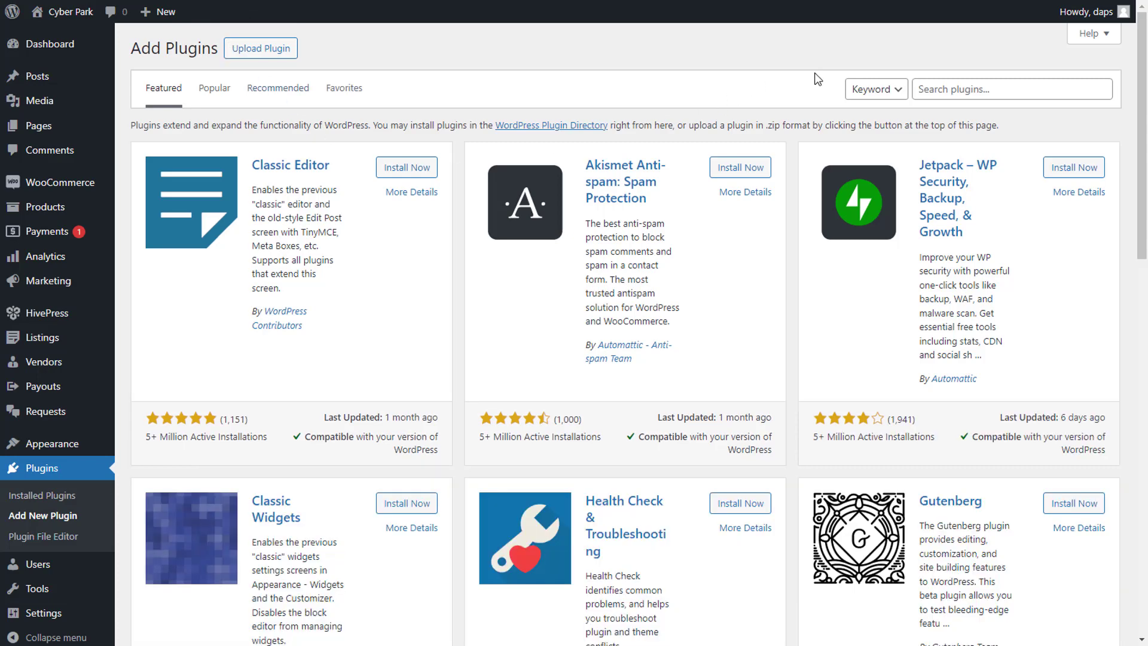
click(1012, 89)
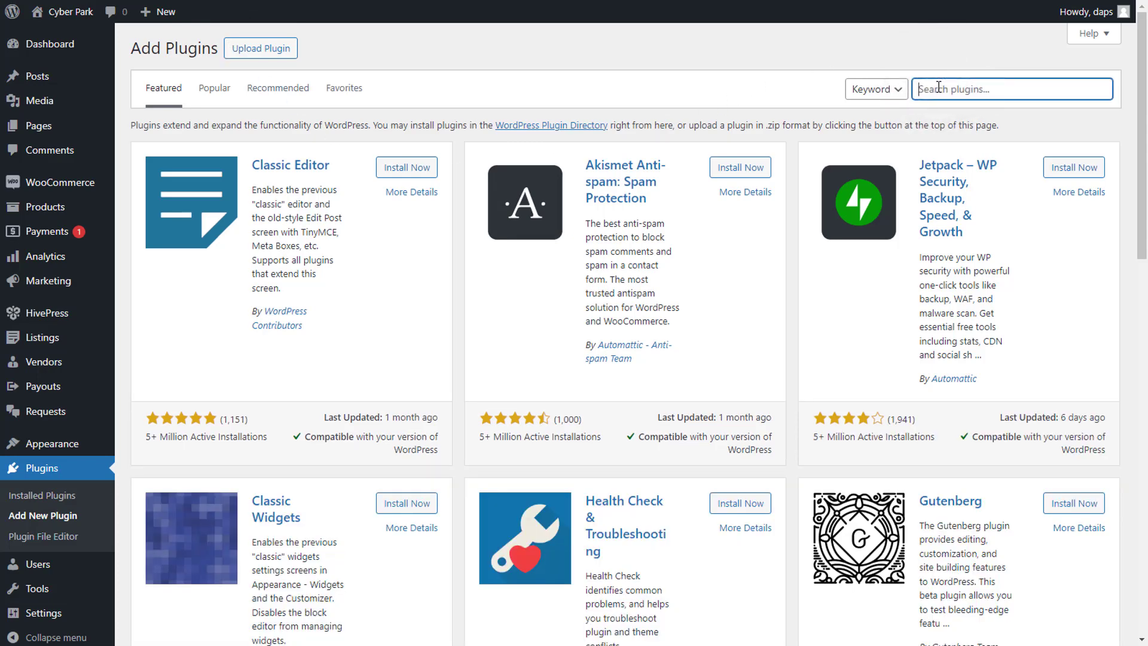
text(Download Plugin)
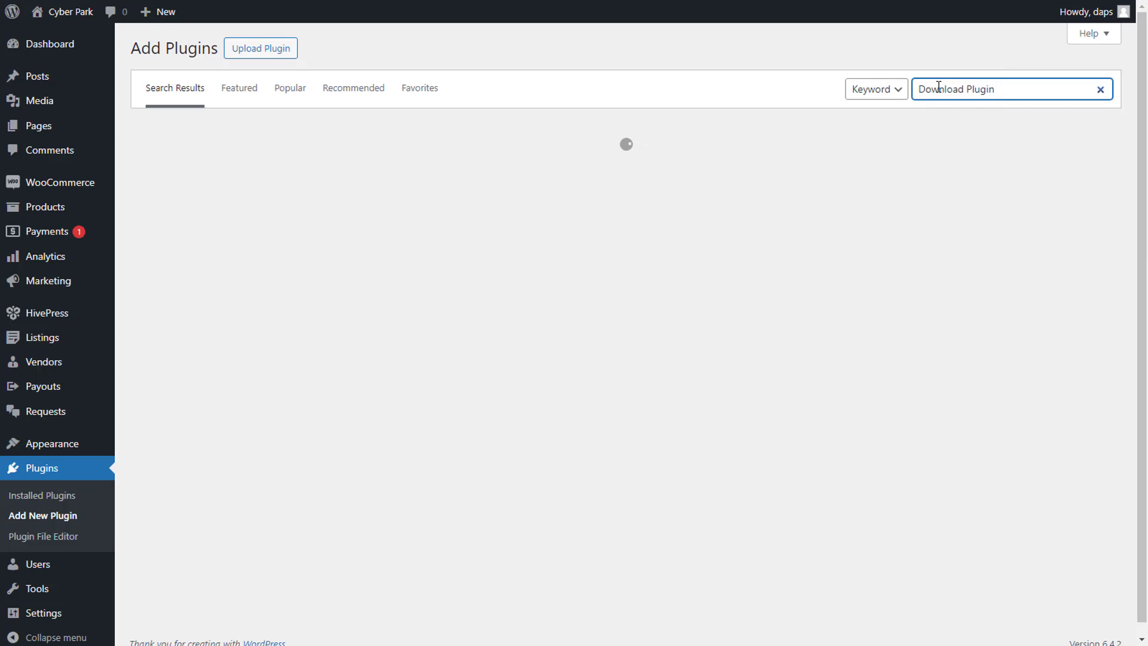
key(Enter)
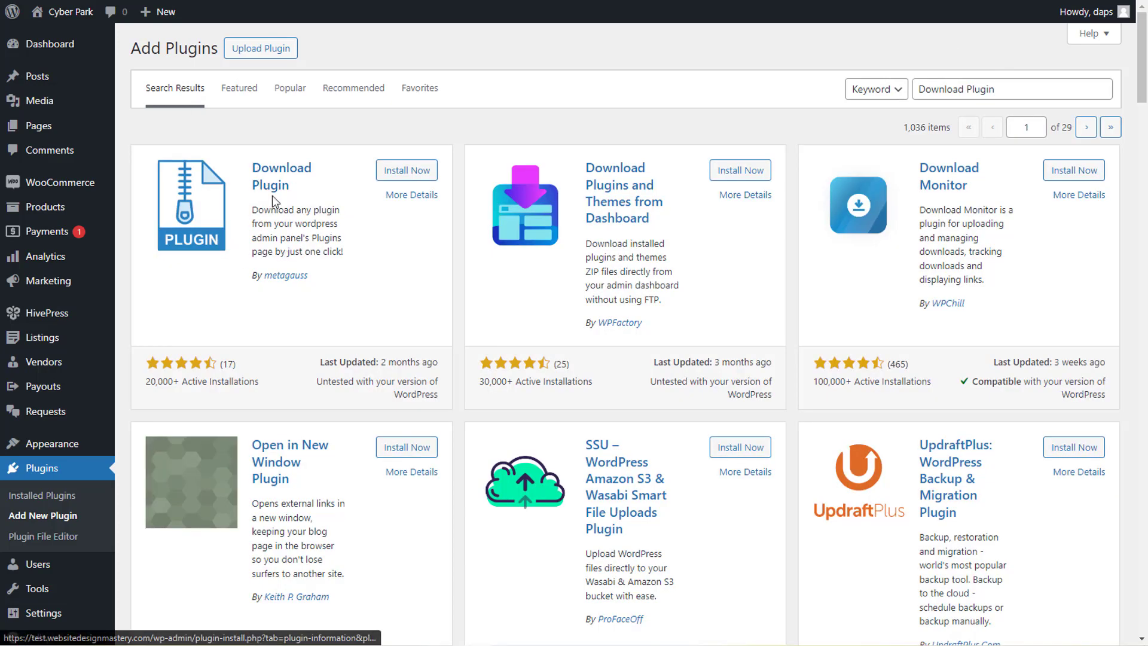
mouse_move(624, 213)
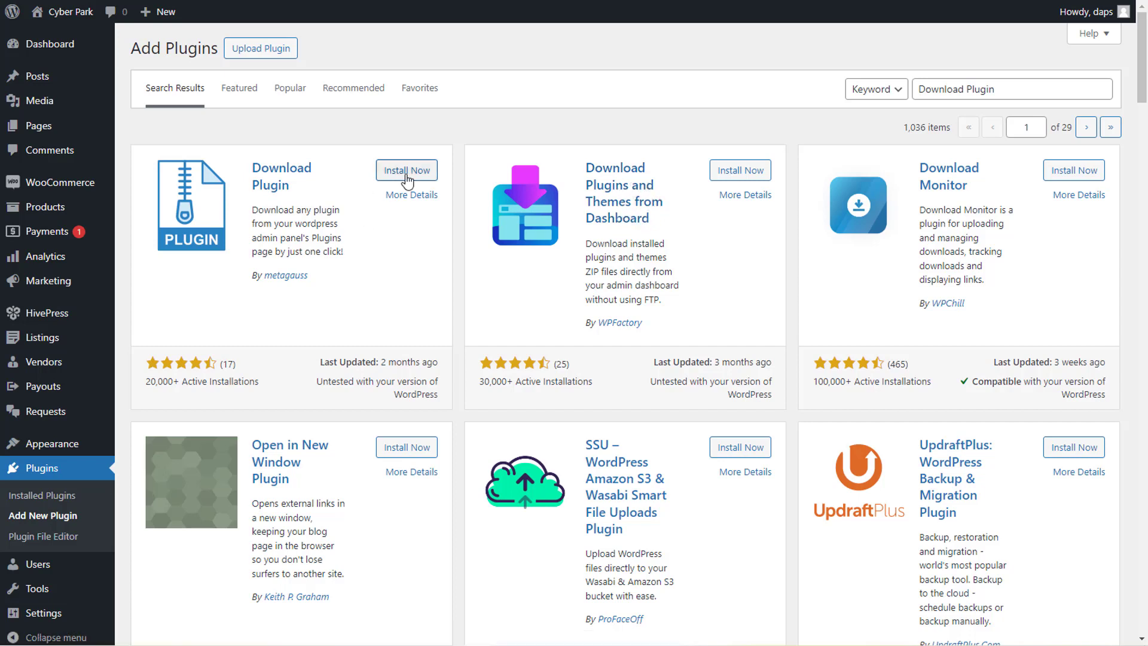
Install and activate the Download Plugin by metagauss.
click(406, 170)
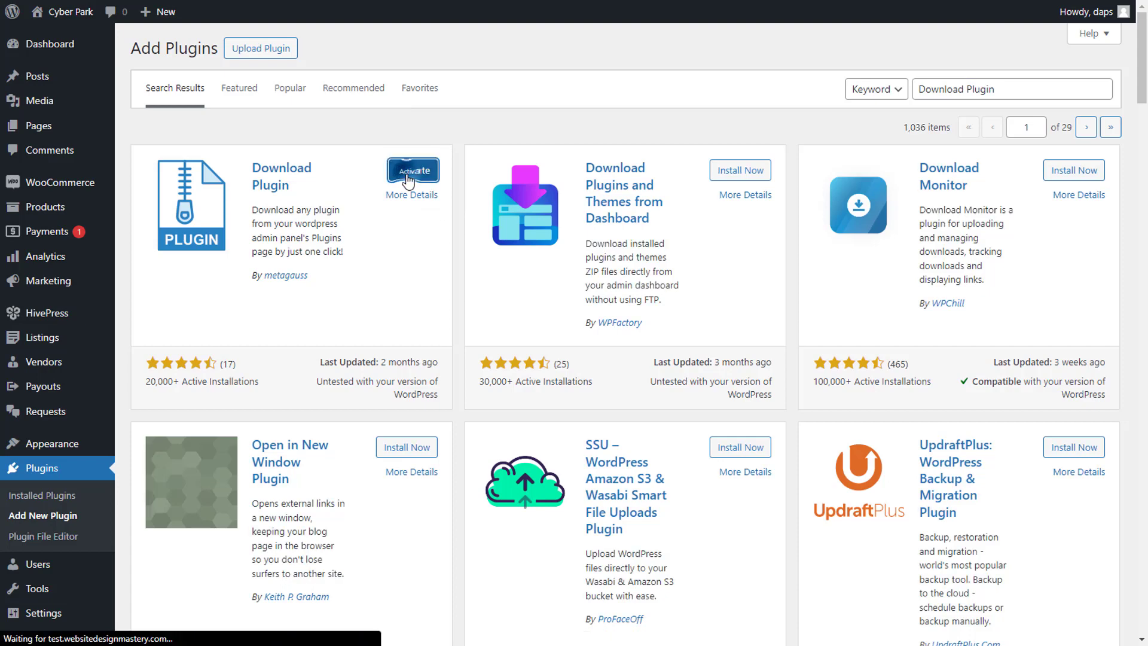
click(413, 170)
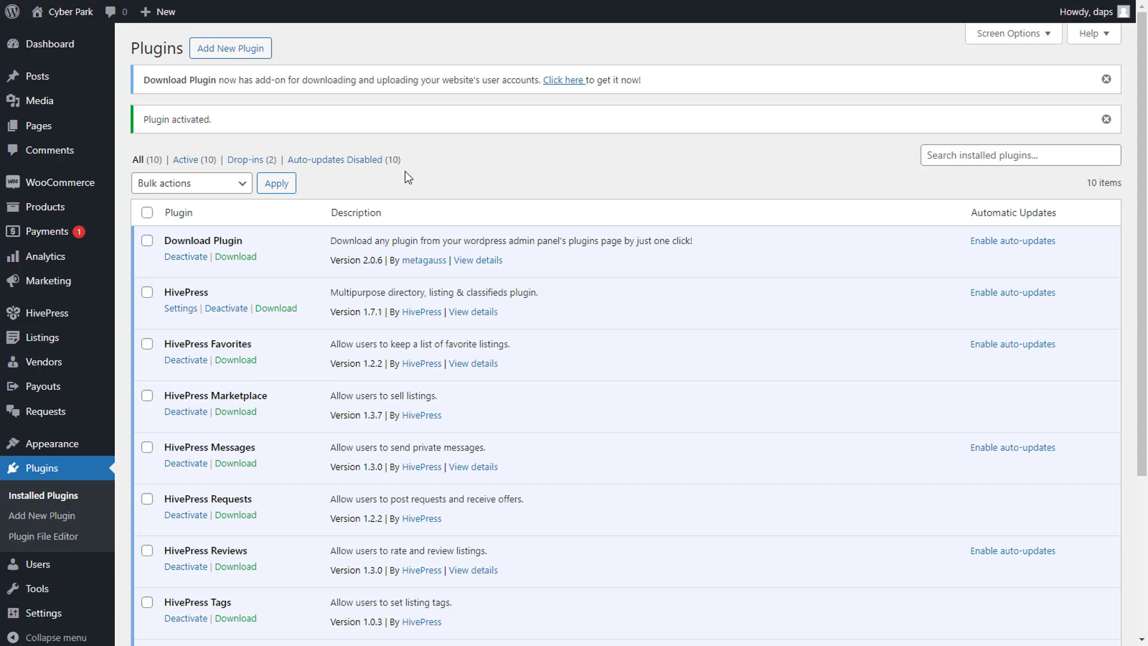
mouse_move(186, 256)
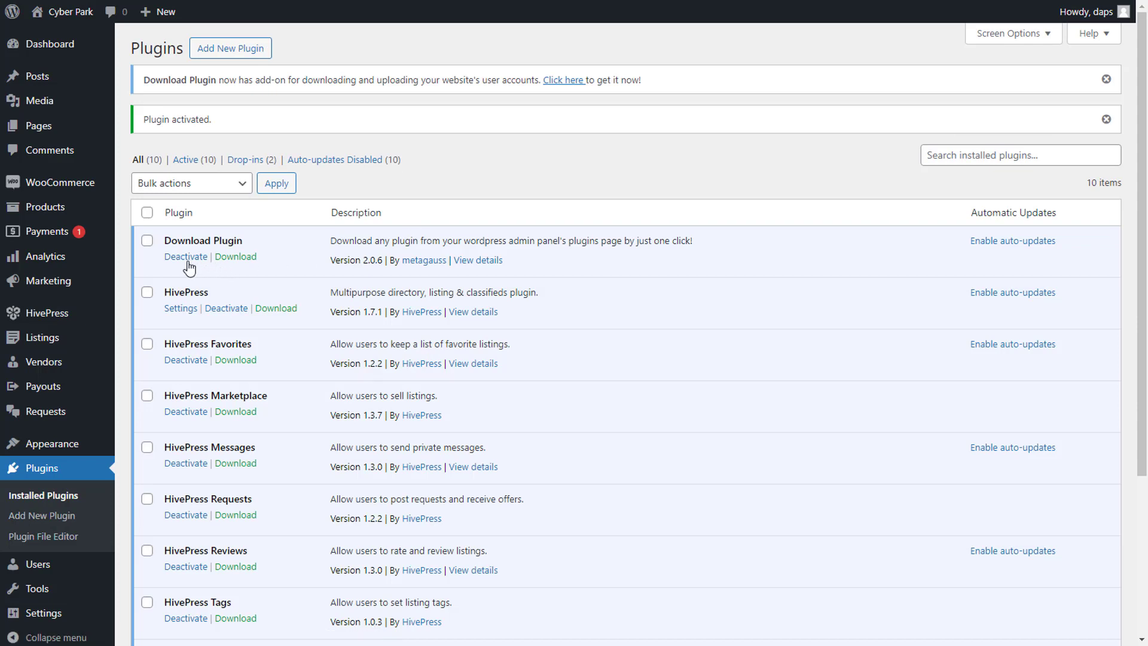
mouse_move(184, 269)
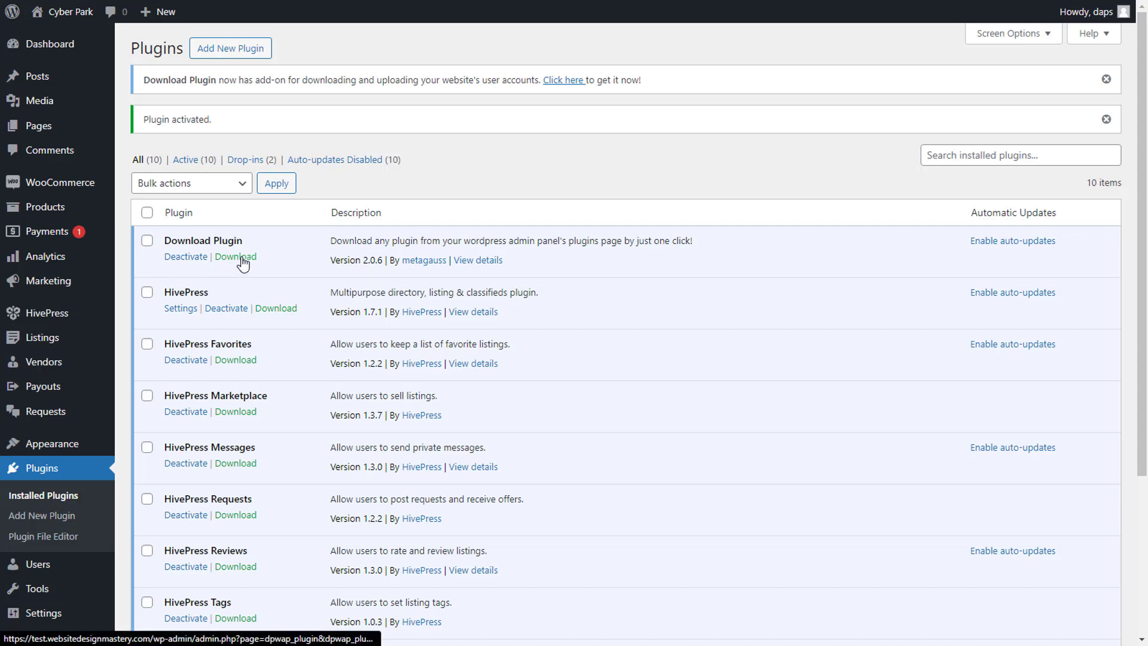
mouse_move(277, 307)
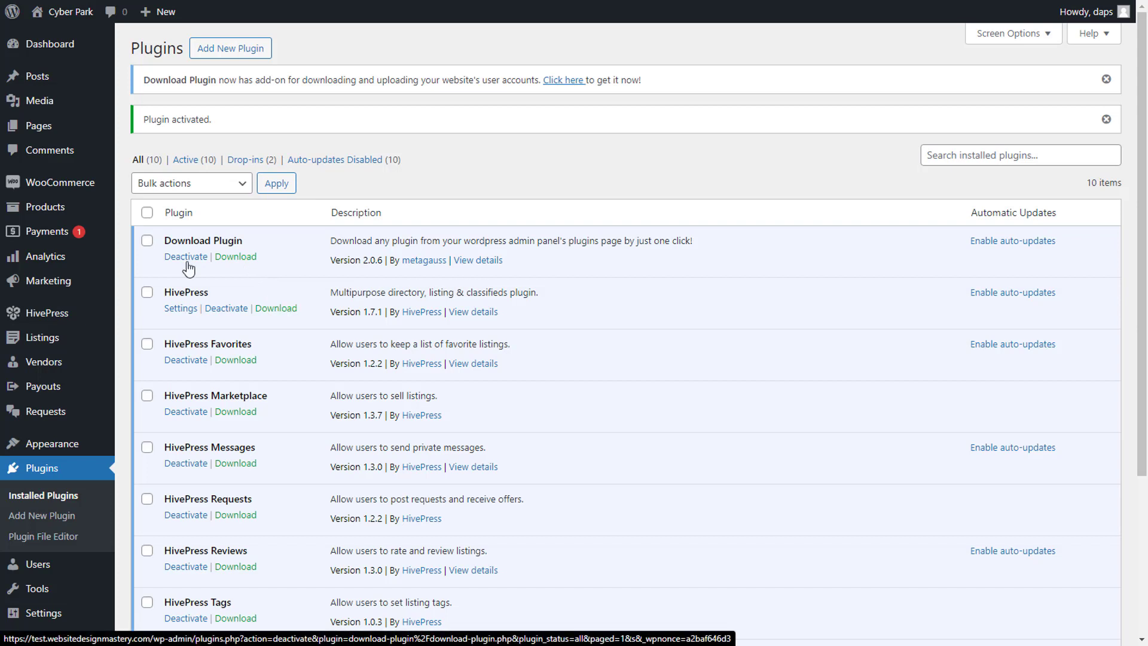
Download the Download Plugin's own ZIP via its Download link and dismiss the notice.
click(236, 256)
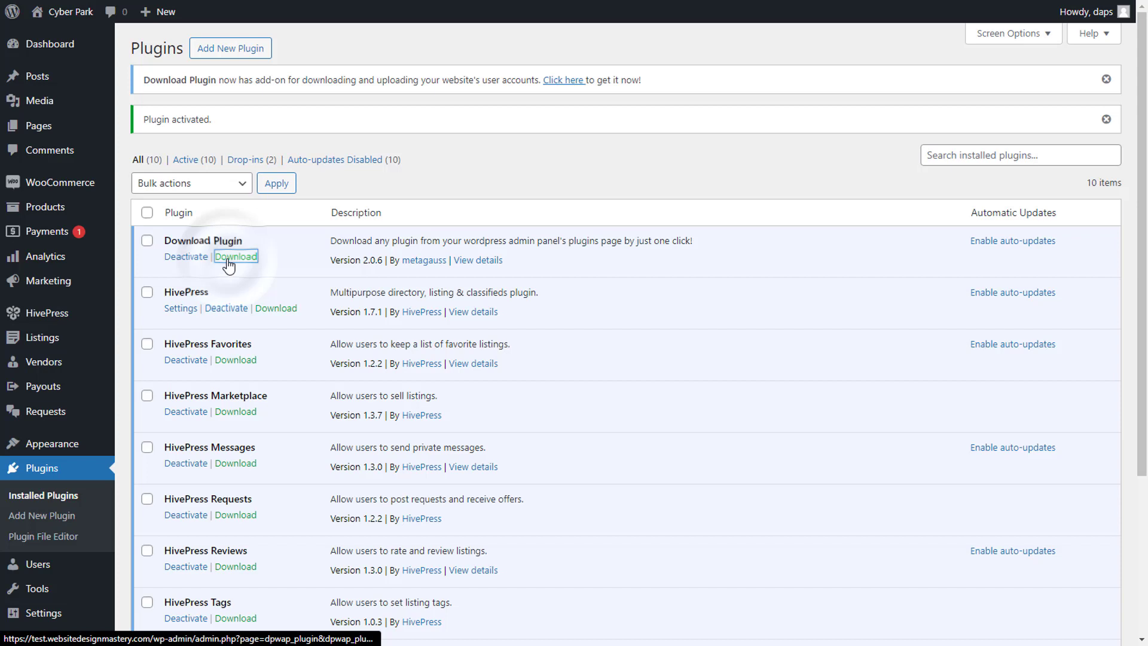
click(235, 256)
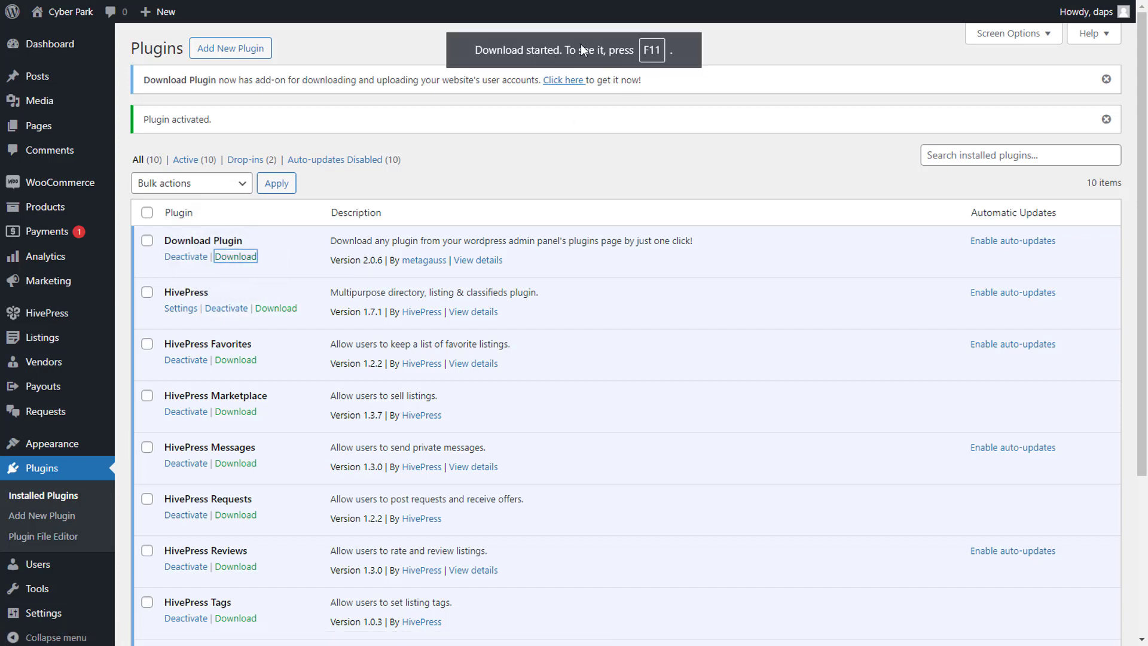
click(236, 256)
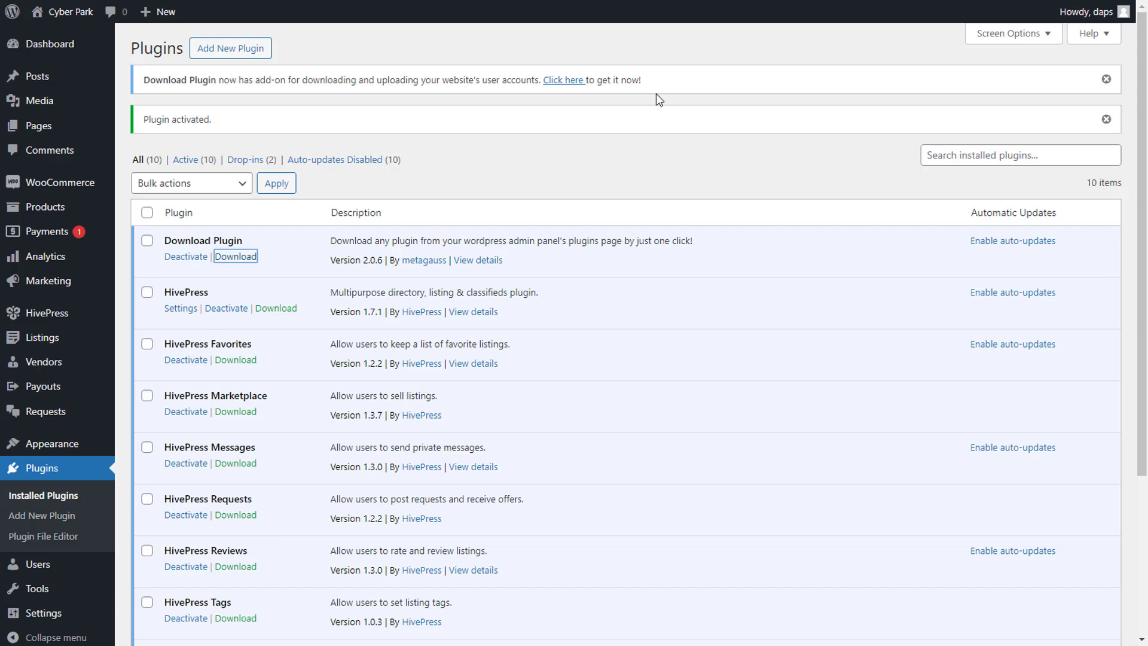